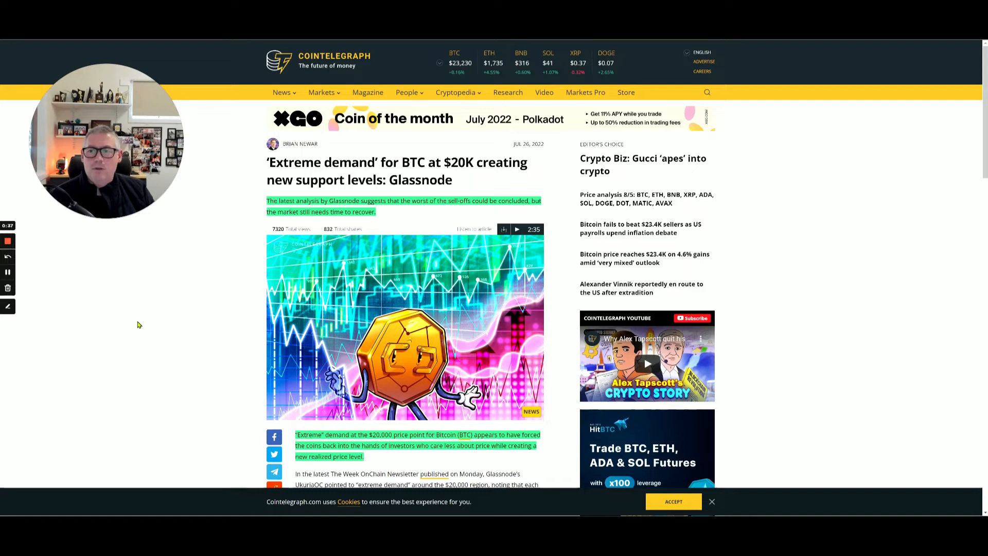
# Scroll the 'Extreme demand' BTC at $20K article down to the Glassnode price distribution chart.
pyautogui.scroll(-3)
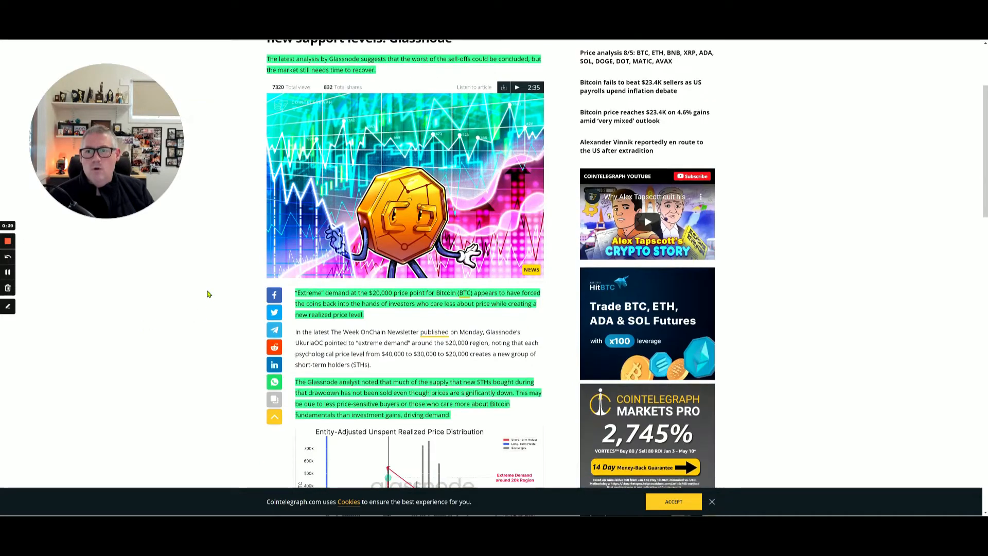
pyautogui.scroll(-3)
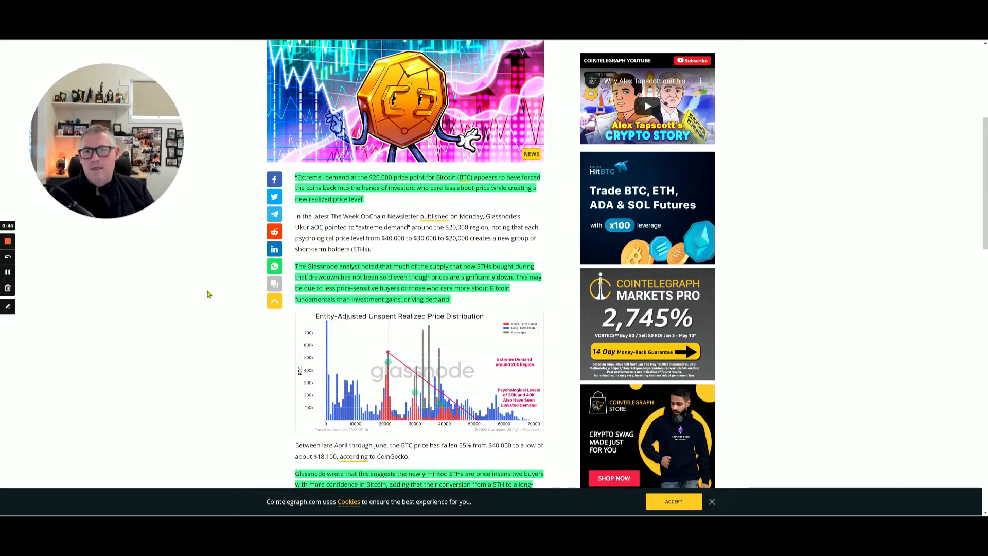
pyautogui.moveTo(223, 297)
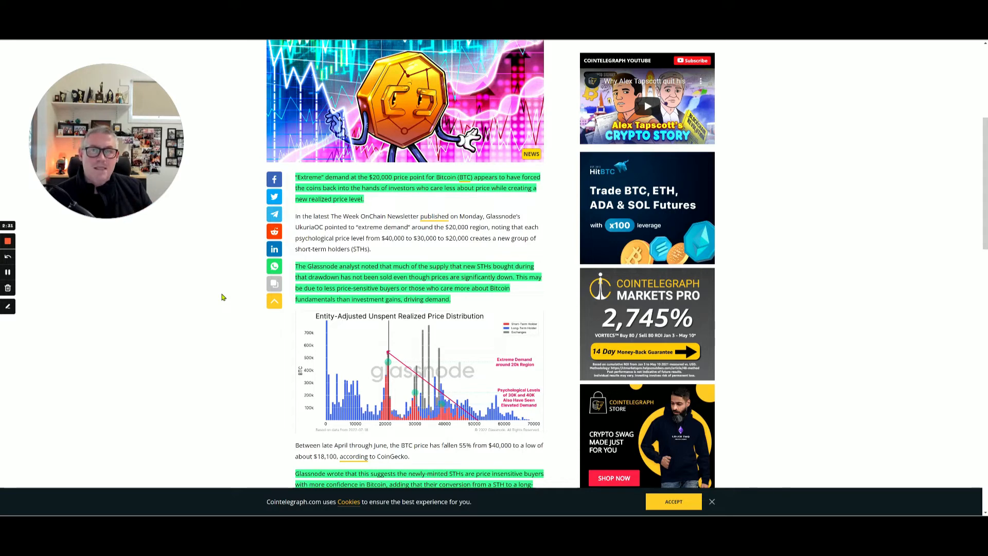
# Scroll past the long-term holder paragraphs to the LTH SOPR Monthly / Yearly chart.
pyautogui.scroll(-3)
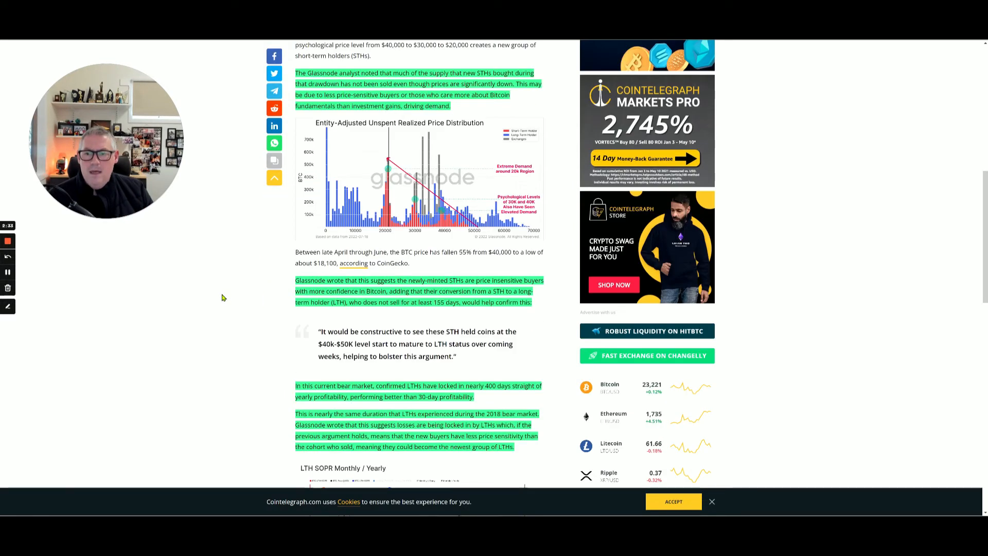
pyautogui.scroll(-3)
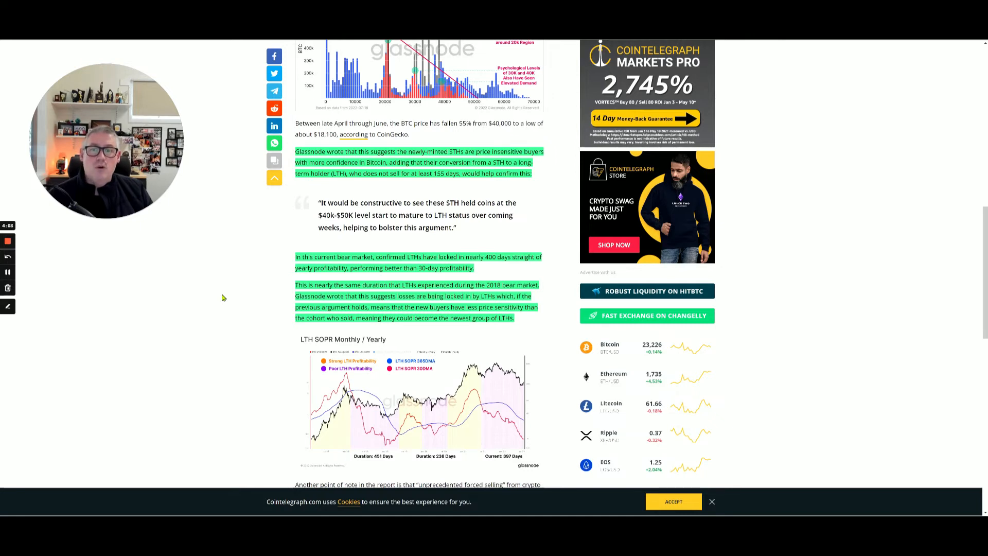
# Scroll to the capitulation conclusion and Related News, then back up toward the headline.
pyautogui.scroll(-3)
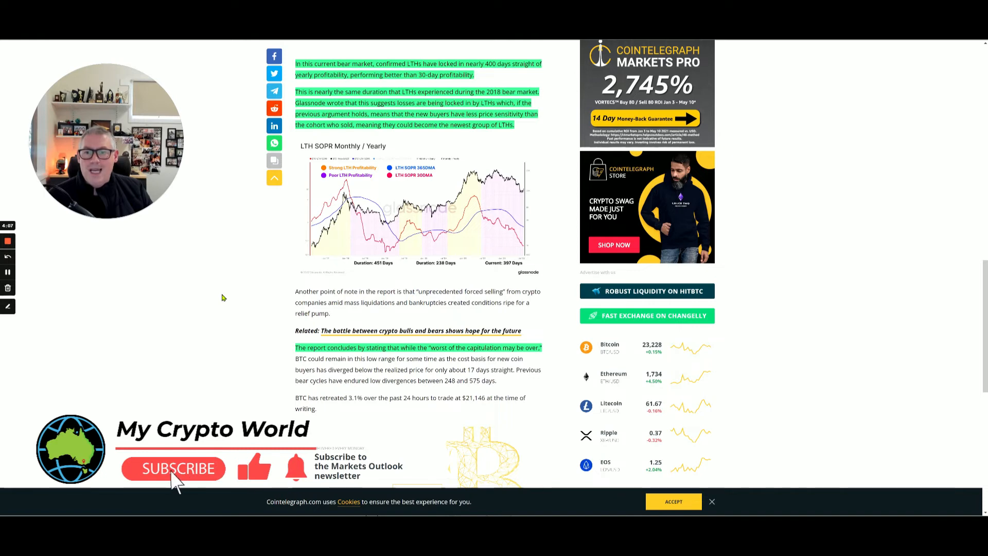
pyautogui.click(174, 468)
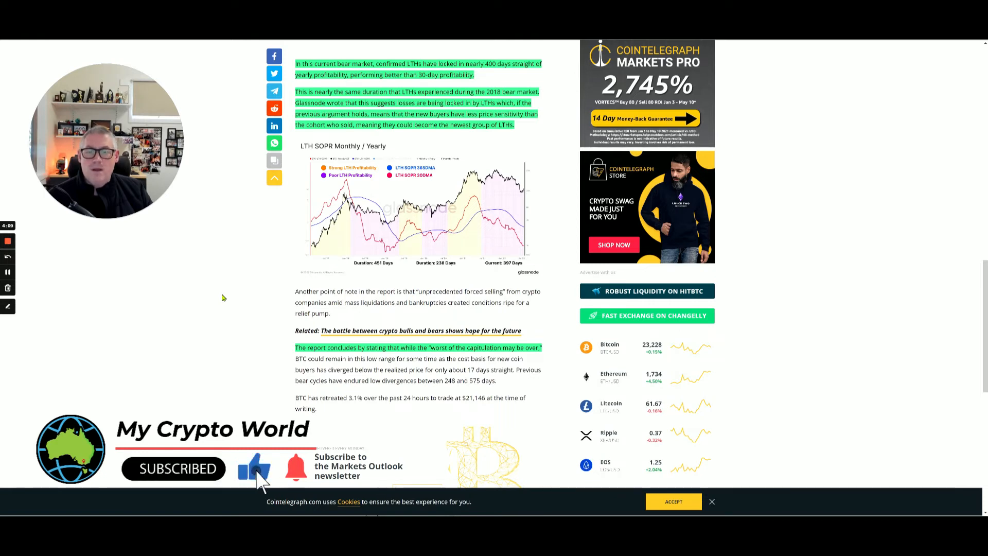
pyautogui.scroll(-3)
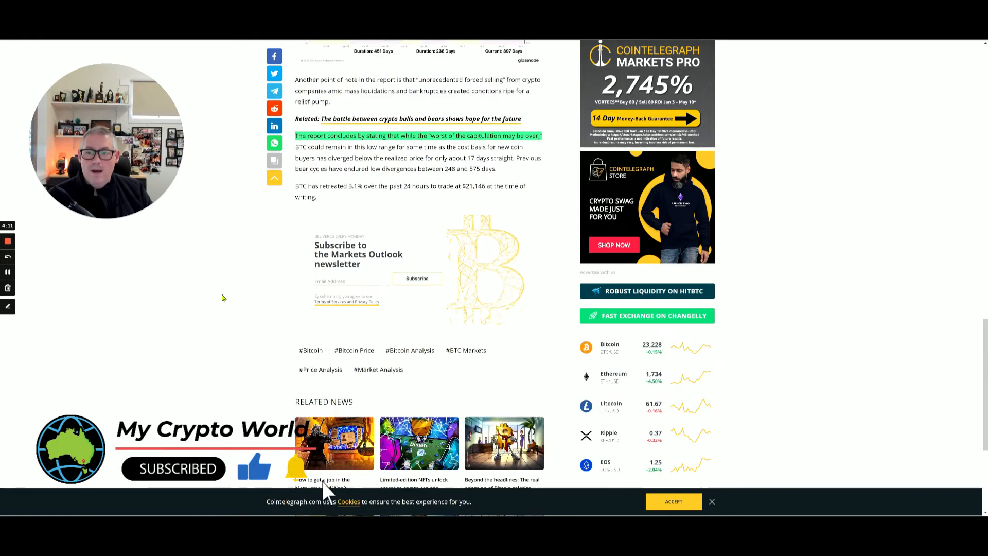
pyautogui.scroll(3)
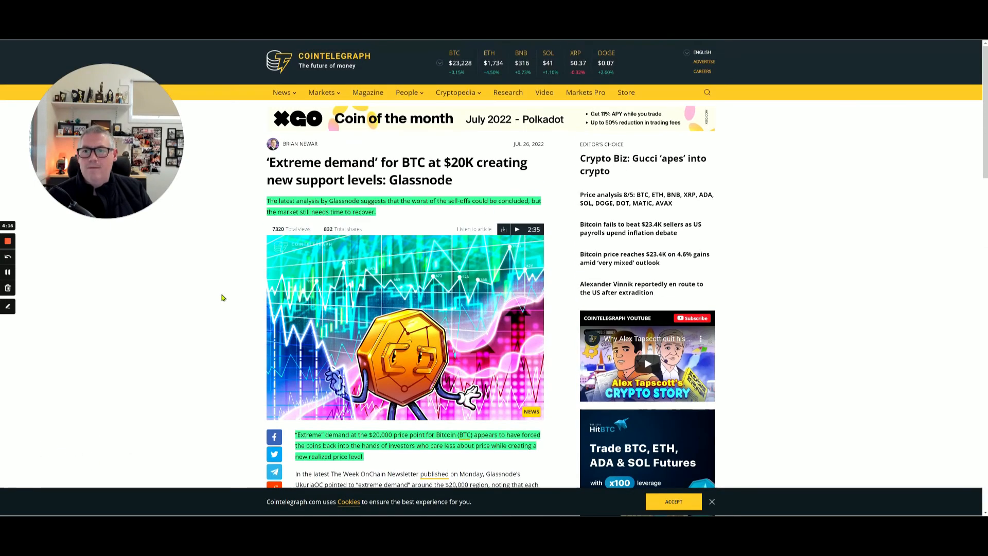
# Scroll the Cardano (ADA) breakout analysis past its header image to the weekly RSI divergence passage.
pyautogui.scroll(-3)
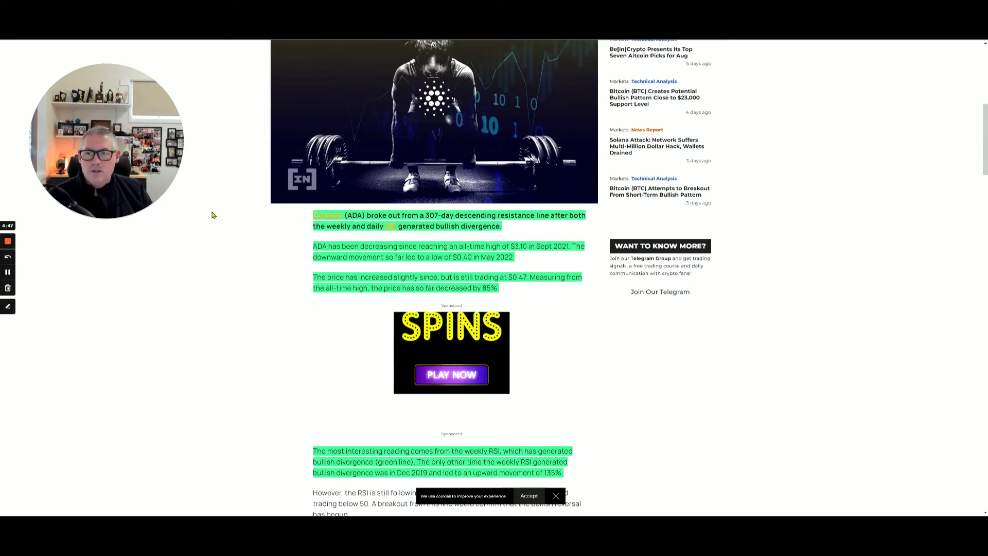
pyautogui.scroll(-3)
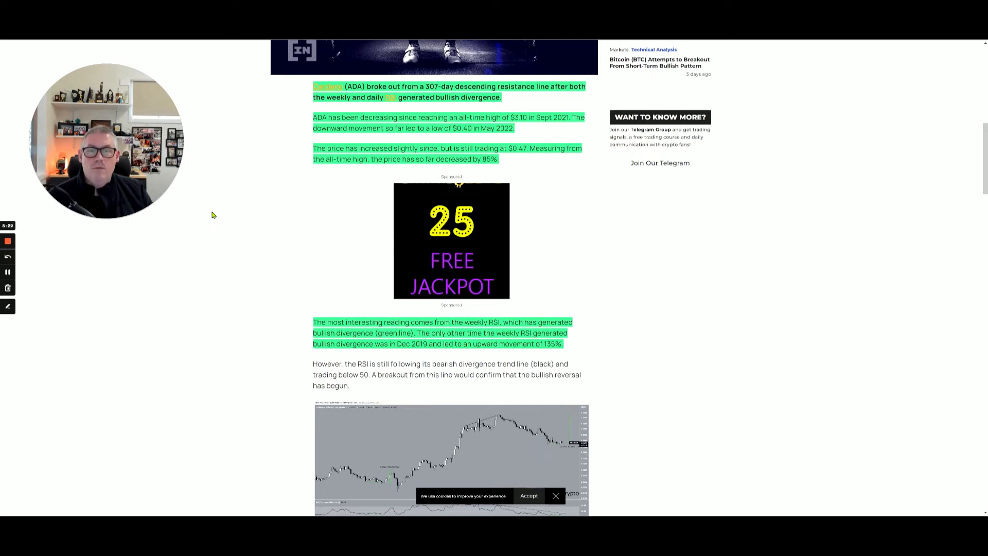
# Scroll through the ADA long-term breakout and six-hour retracement sections with their charts.
pyautogui.scroll(-3)
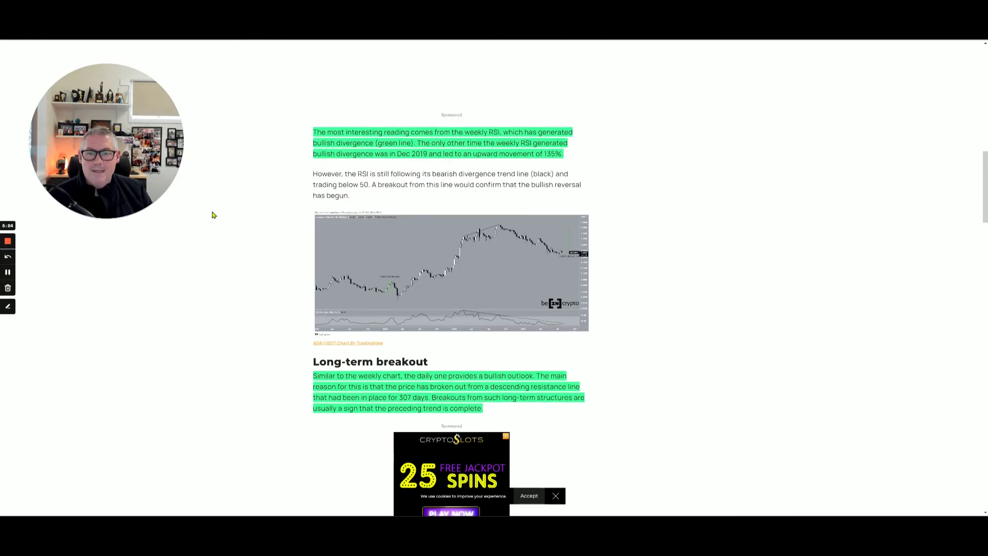
pyautogui.scroll(-3)
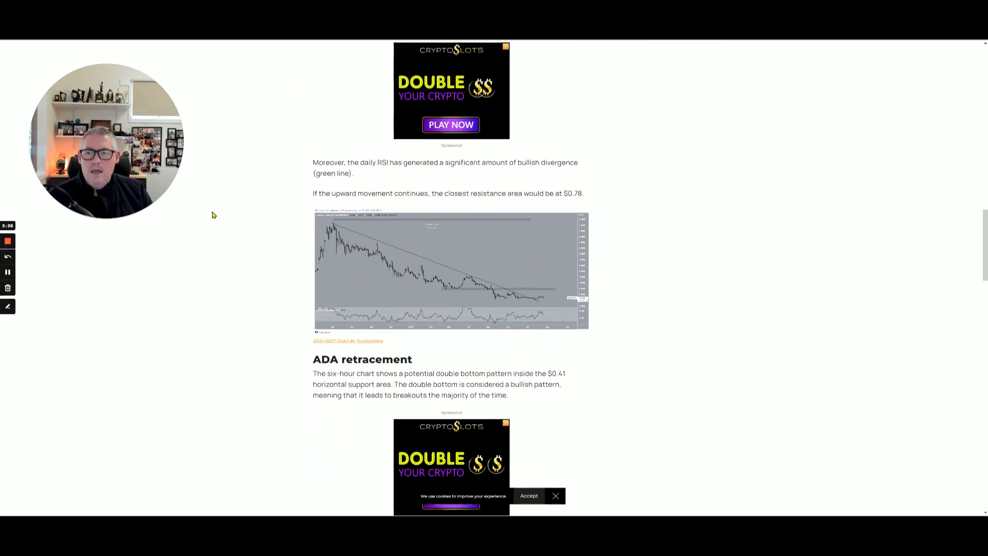
pyautogui.scroll(-3)
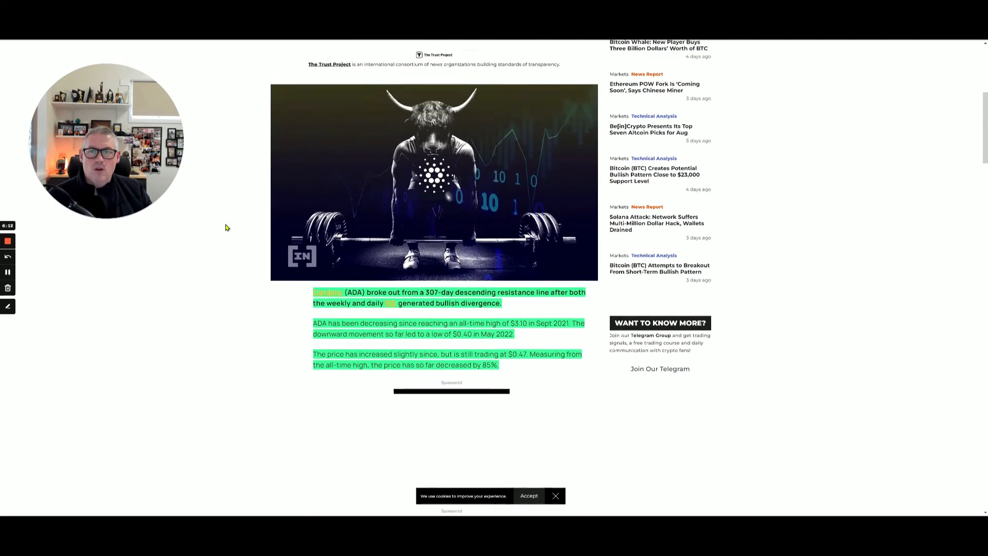
pyautogui.scroll(3)
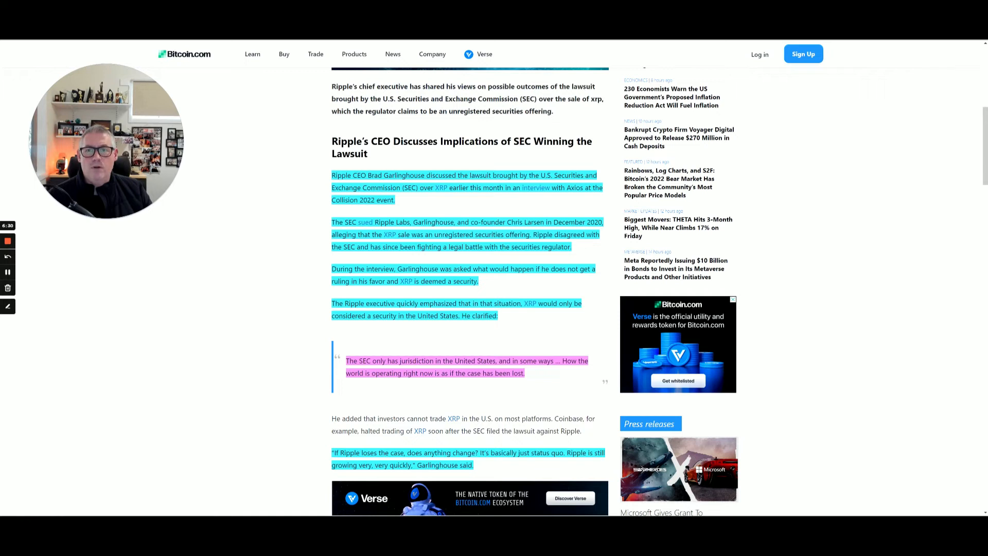
pyautogui.moveTo(288, 129)
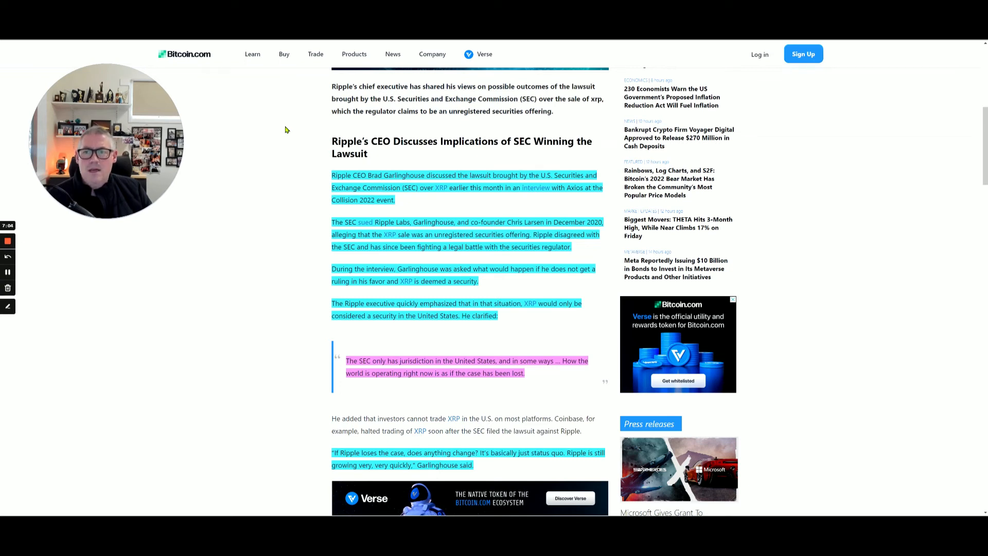
pyautogui.moveTo(283, 125)
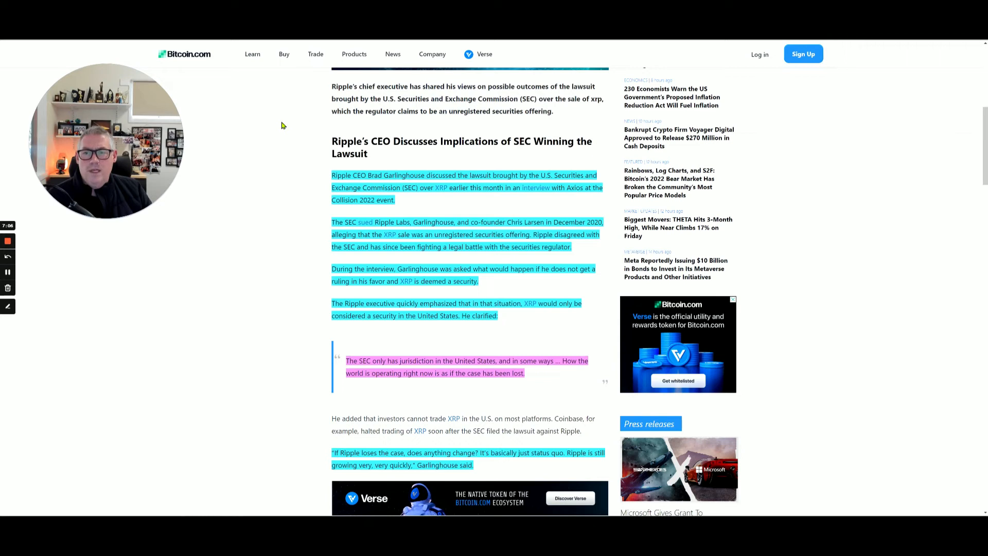
# Scroll the Ripple article down to the 'Garlinghouse Is Betting on Winning Against SEC' heading and quote.
pyautogui.scroll(-3)
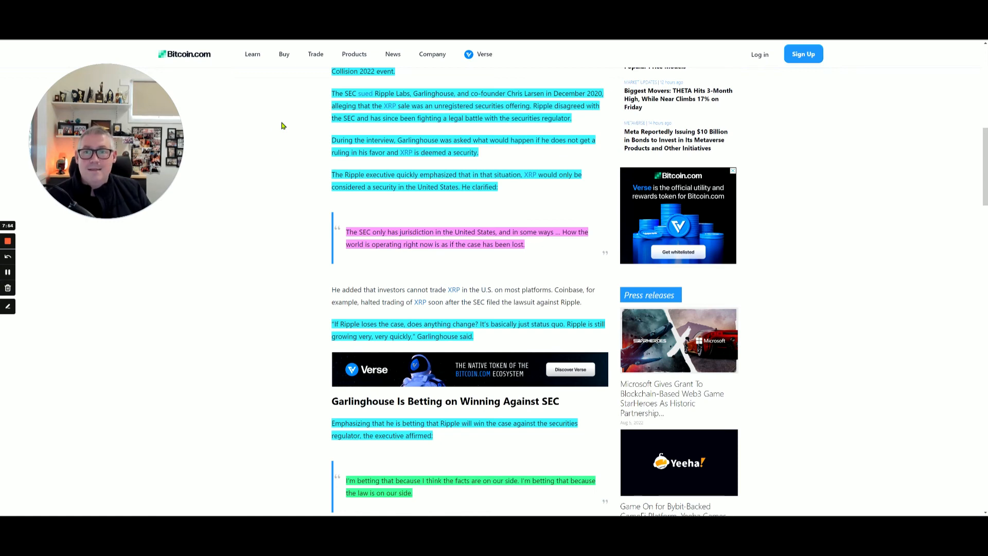
pyautogui.moveTo(287, 158)
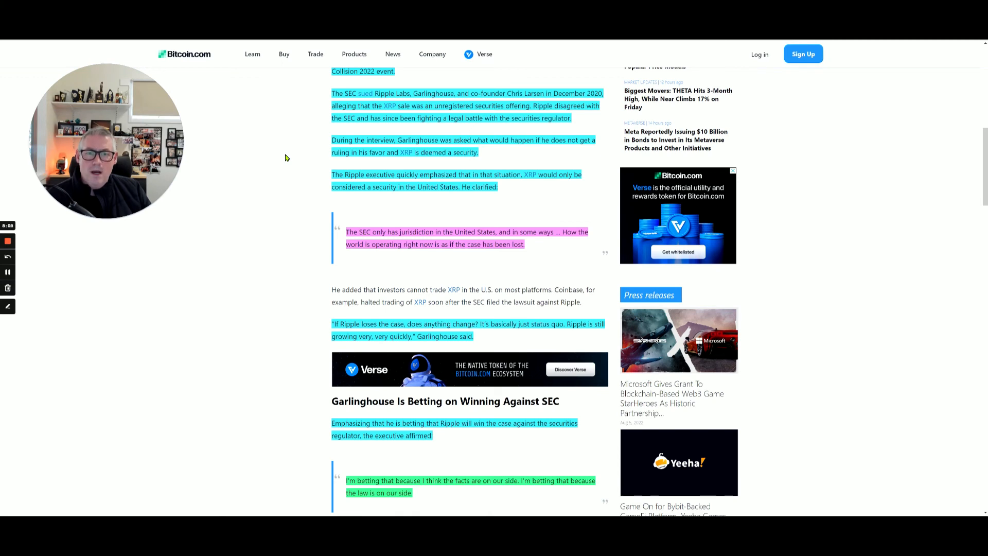
pyautogui.moveTo(278, 157)
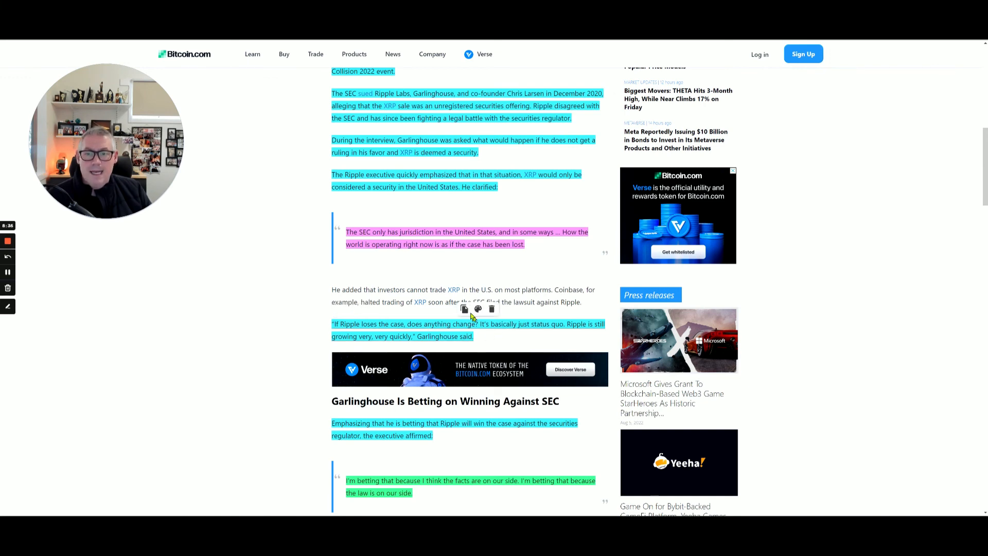
# Scroll through the remaining Garlinghouse quotes in the Ripple CEO SEC lawsuit article.
pyautogui.scroll(-3)
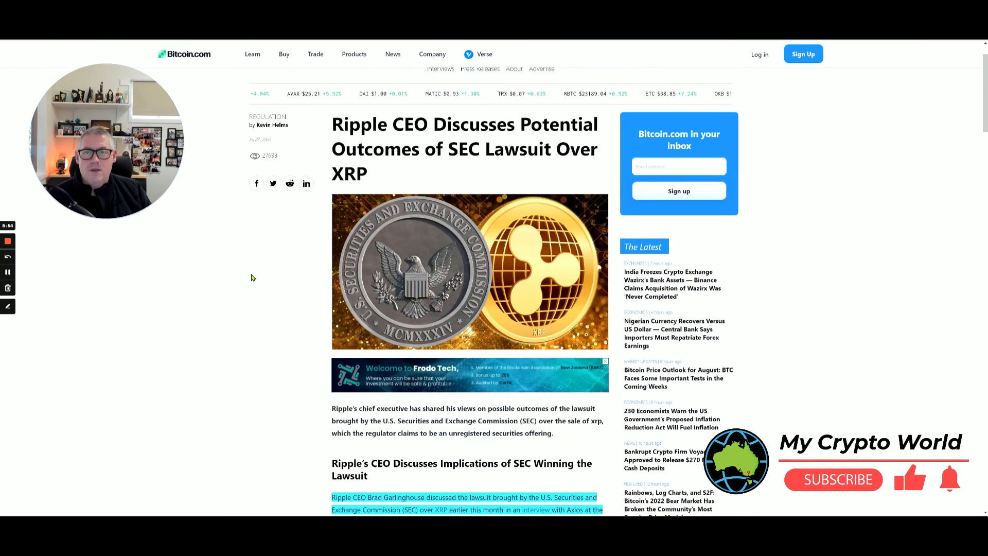
pyautogui.click(833, 480)
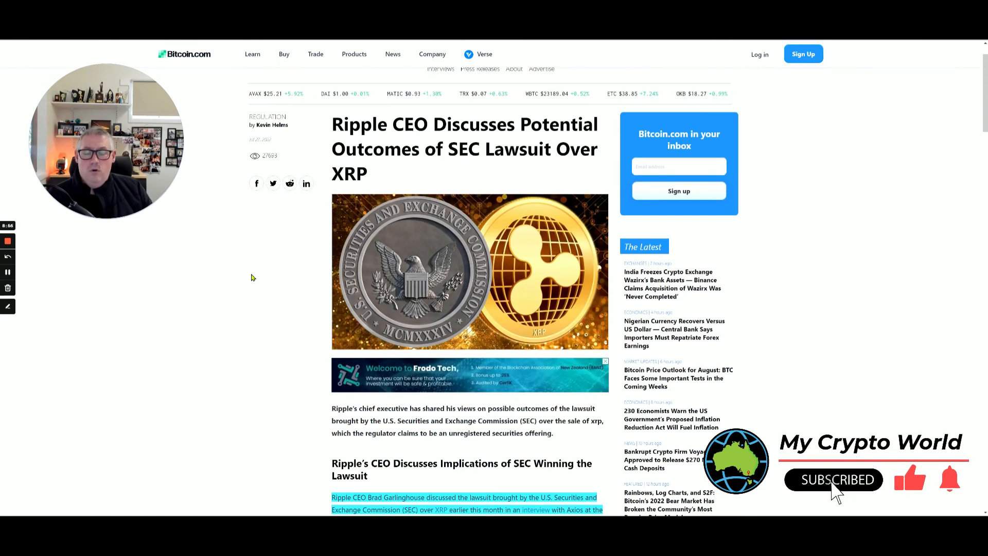